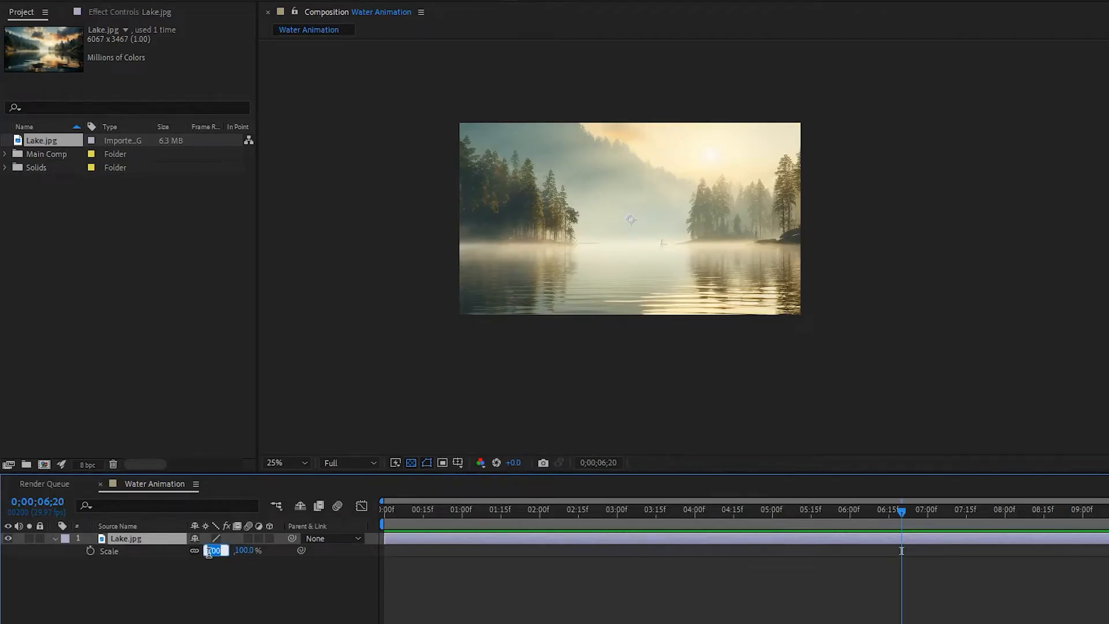
Enter a smaller Scale value on the Lake.jpg layer so the photo fits the frame
type("35")
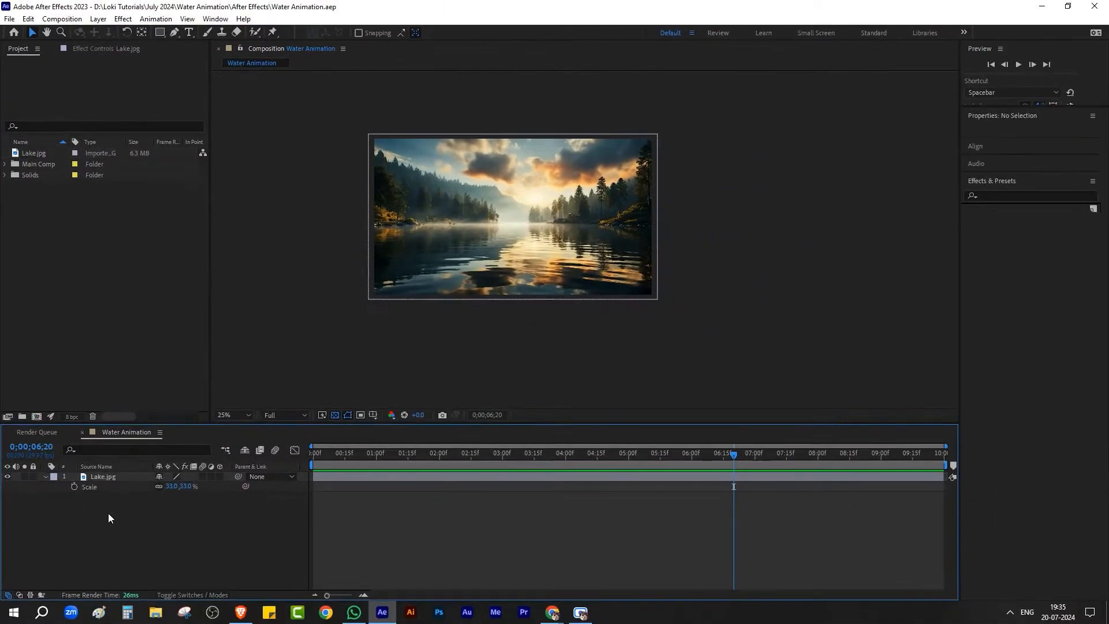
Create a new 1920×1080 solid layer named 'Water Base'
left_click(105, 18)
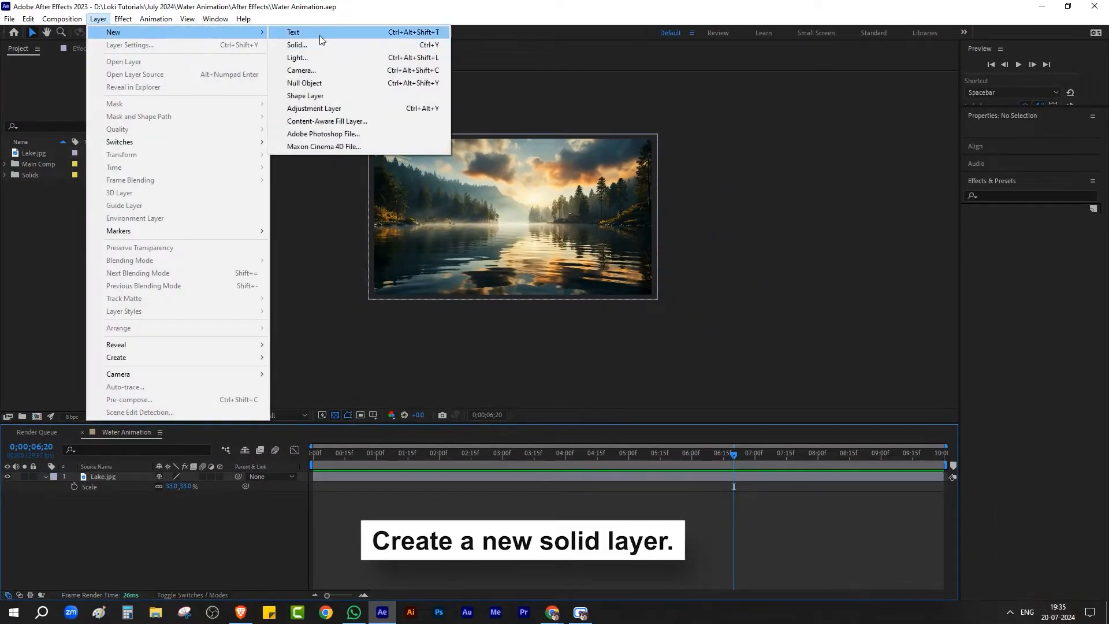
left_click(297, 45)
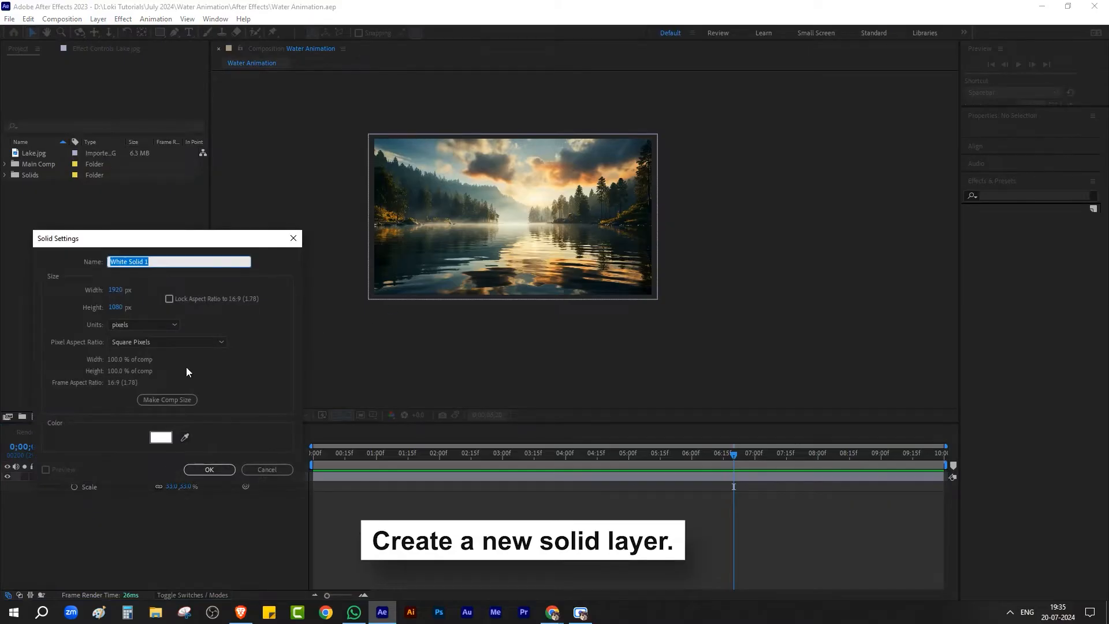
type("Water Ba")
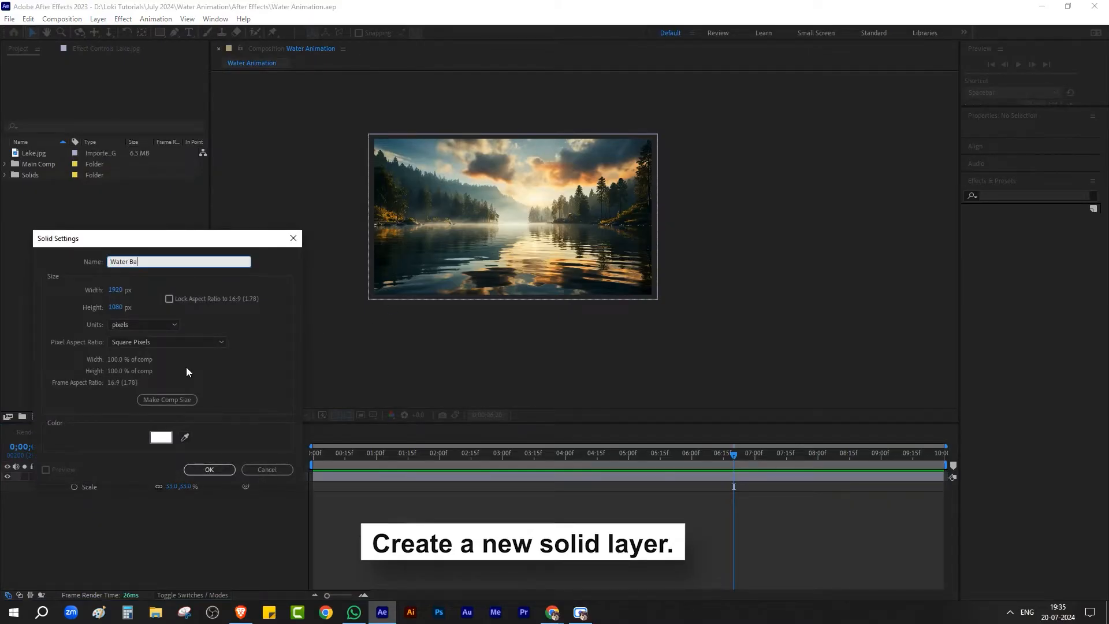
left_click(209, 469)
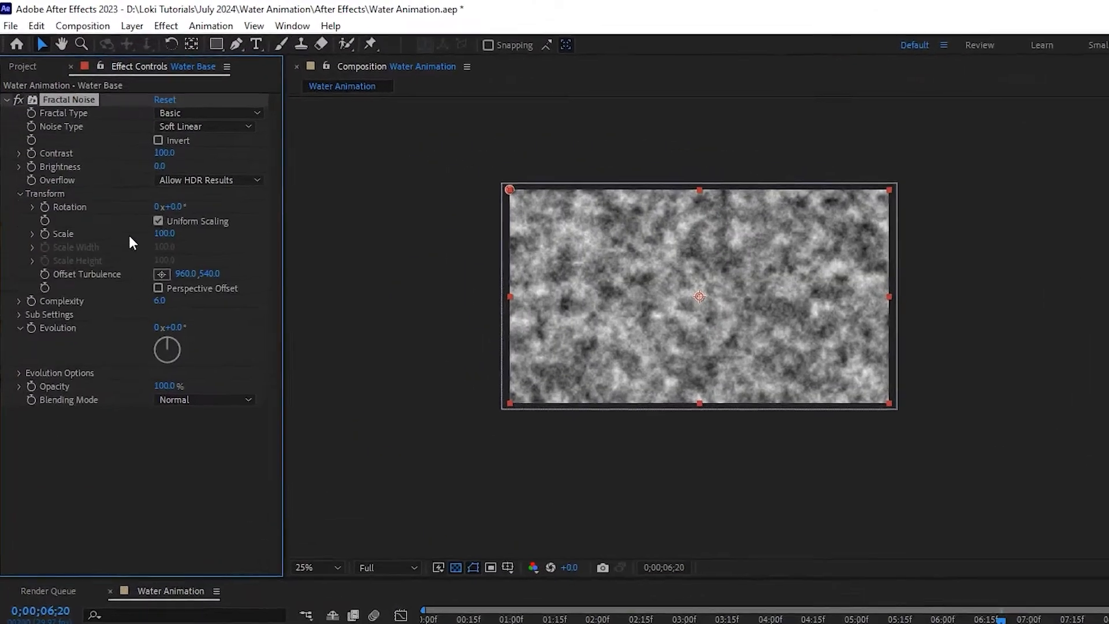
Stretch the Water Base noise horizontally with Uniform Scaling off, then add an adjustment layer
left_click(160, 221)
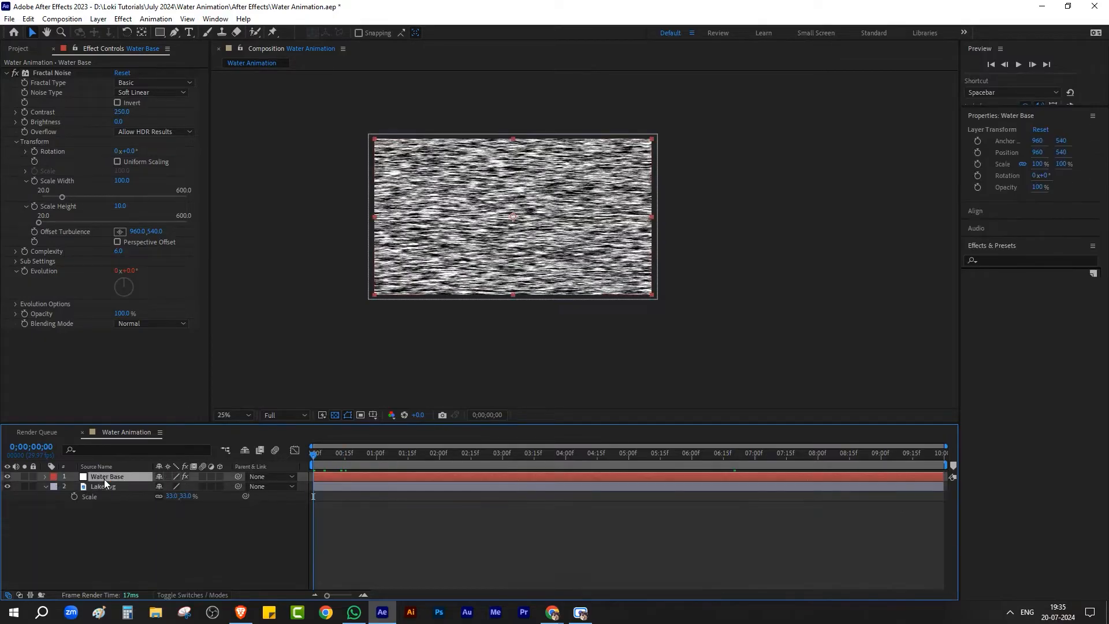
left_click(98, 19)
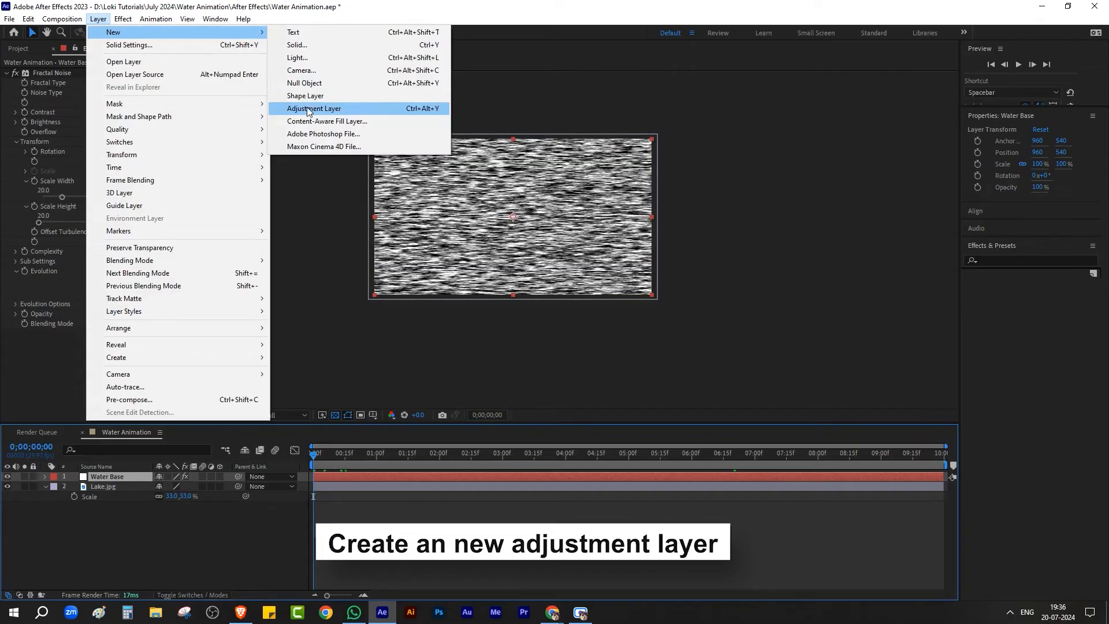
left_click(313, 108)
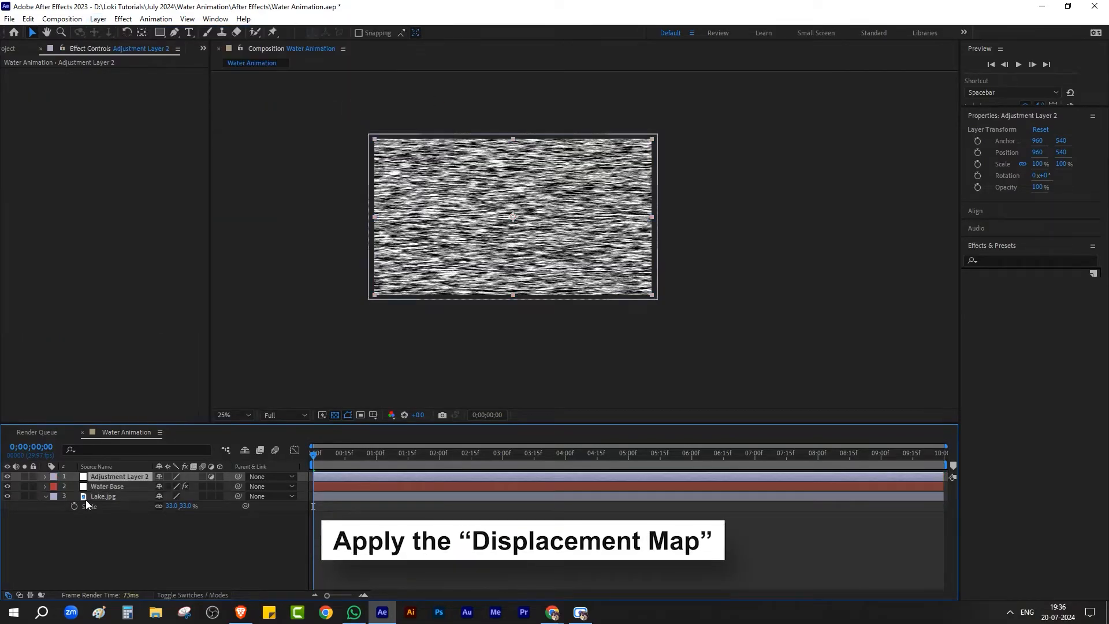
Apply Displacement Map using Water Base, max horizontal 25 and vertical 15
type("dis")
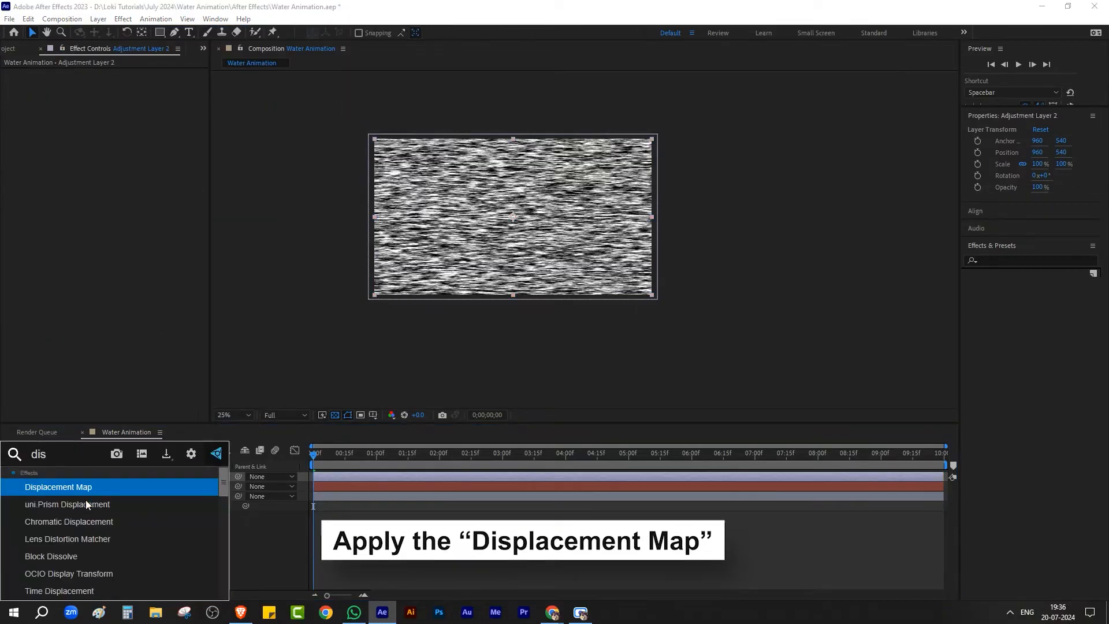
double_click(57, 487)
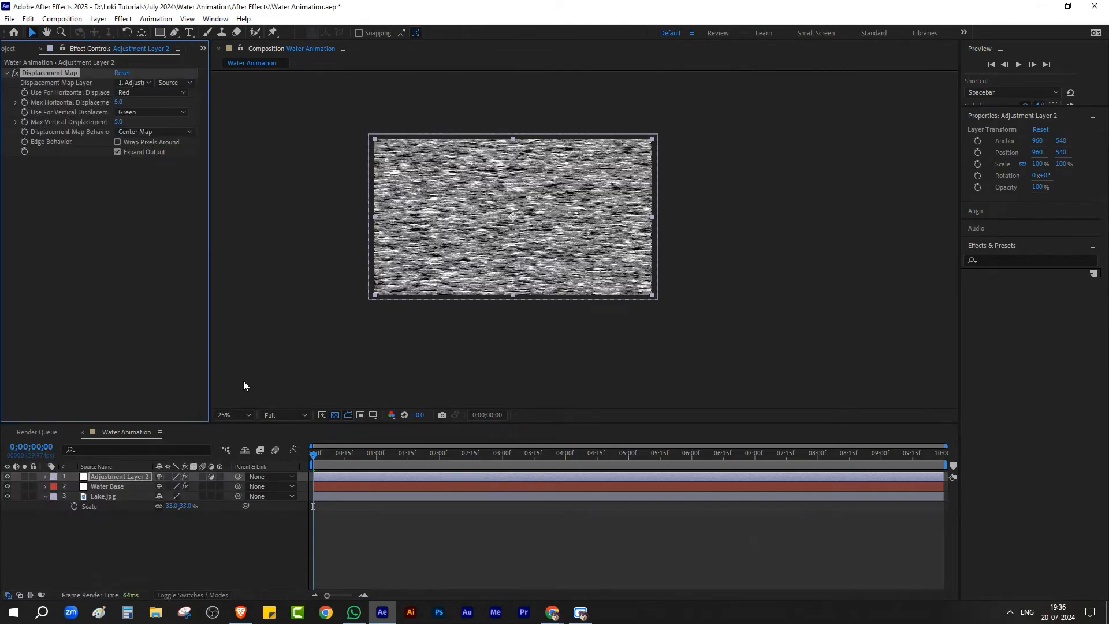
left_click(132, 82)
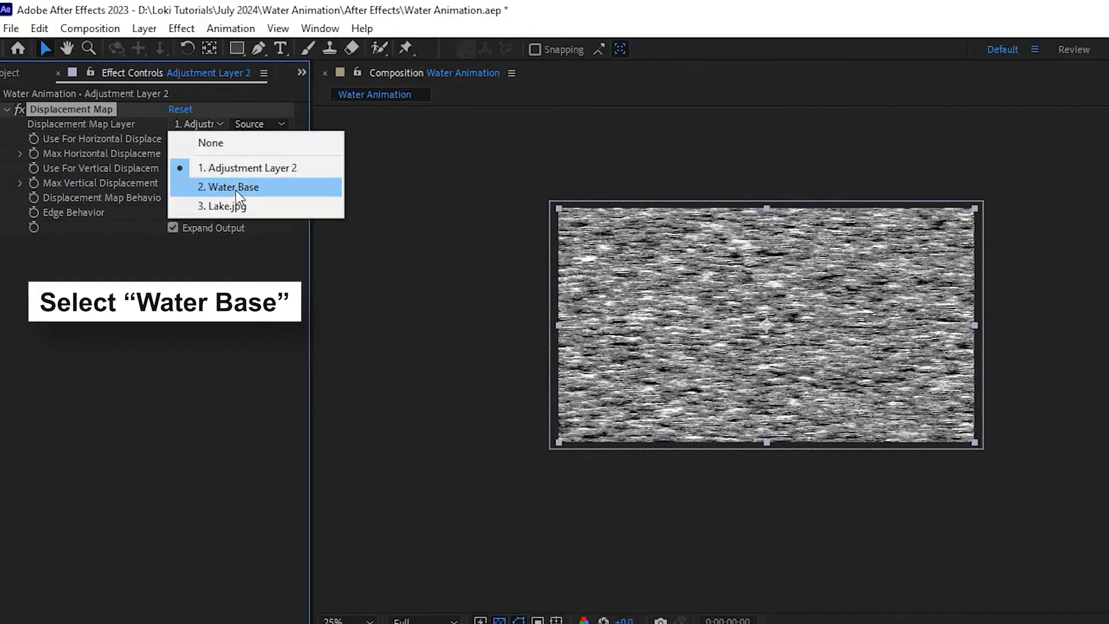
left_click(229, 187)
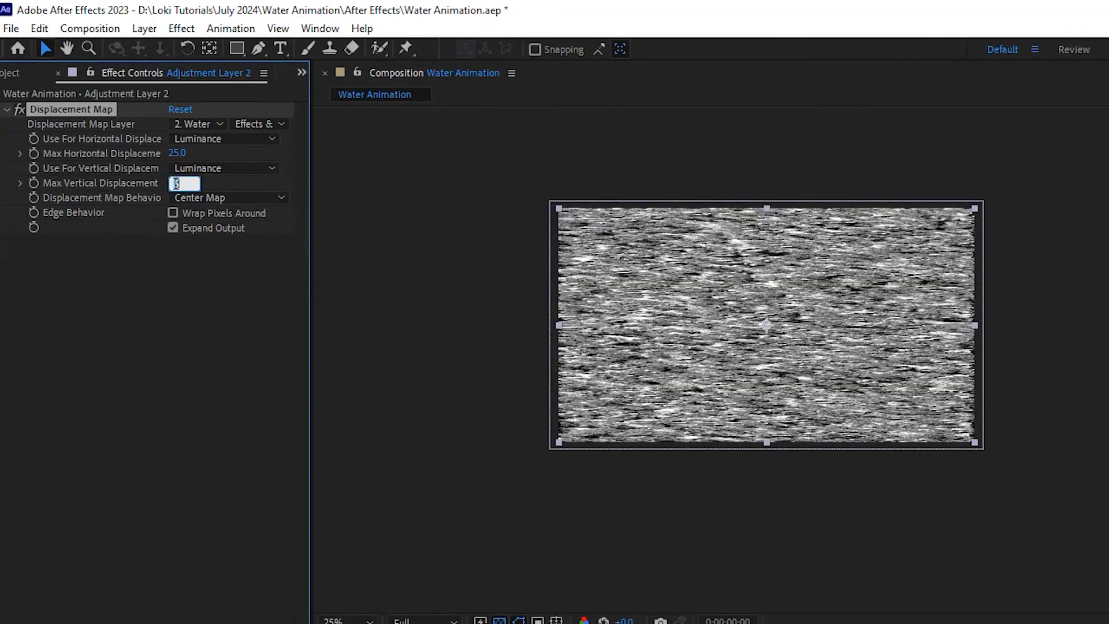
type("15.0")
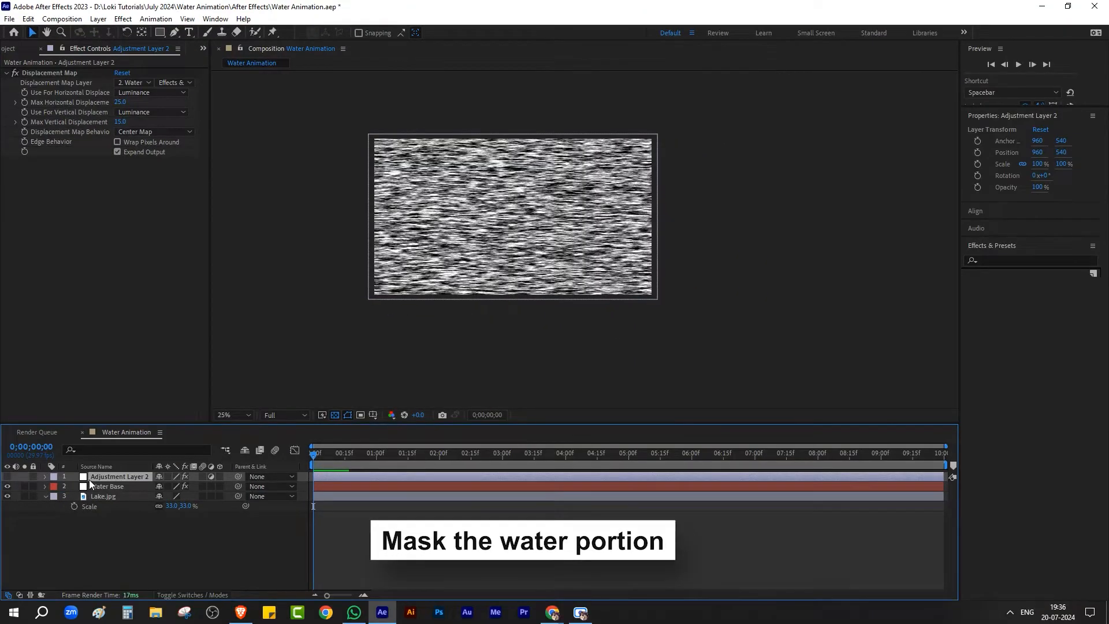
Move Water Base below Lake.jpg, then reselect the adjustment layer
left_click(102, 496)
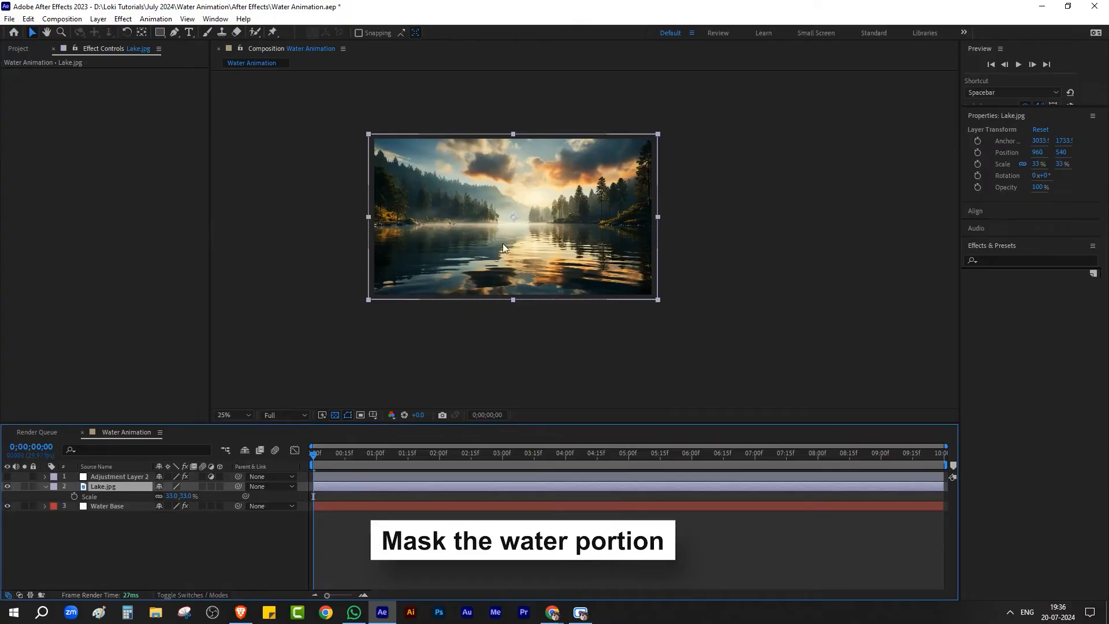
left_click(120, 477)
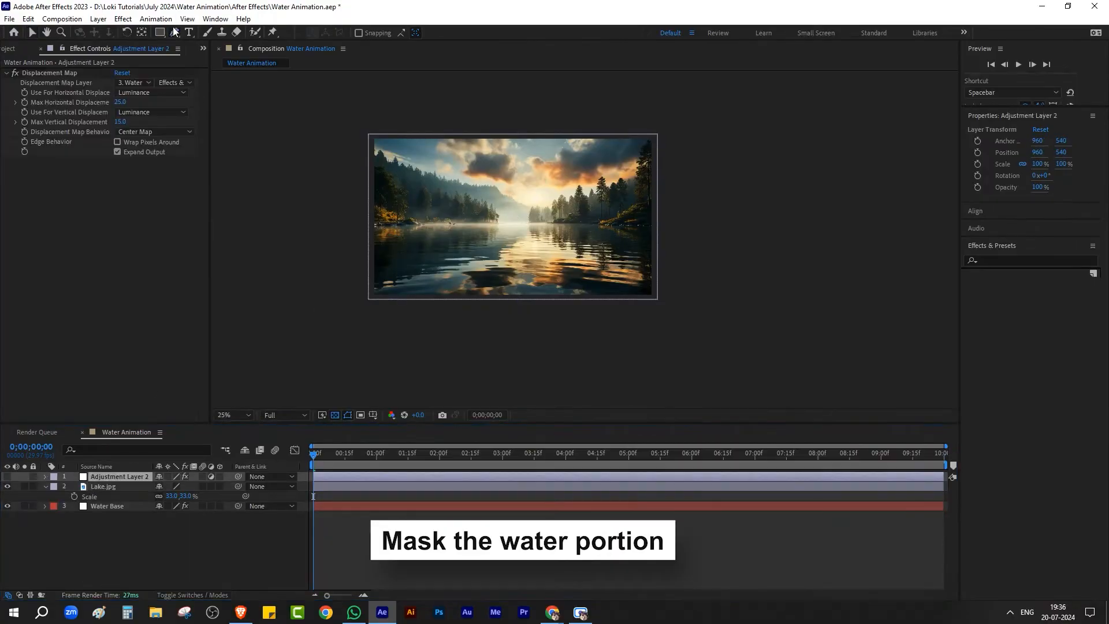